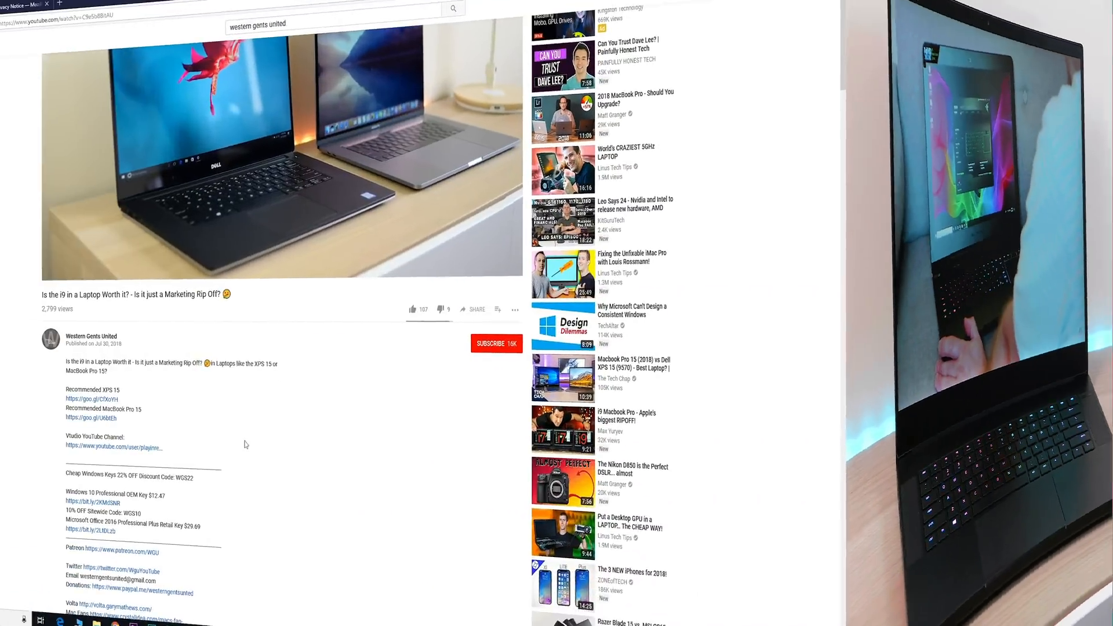
# Select the discount code WGS22 in the video description for copying.
pyautogui.doubleClick(372, 326)
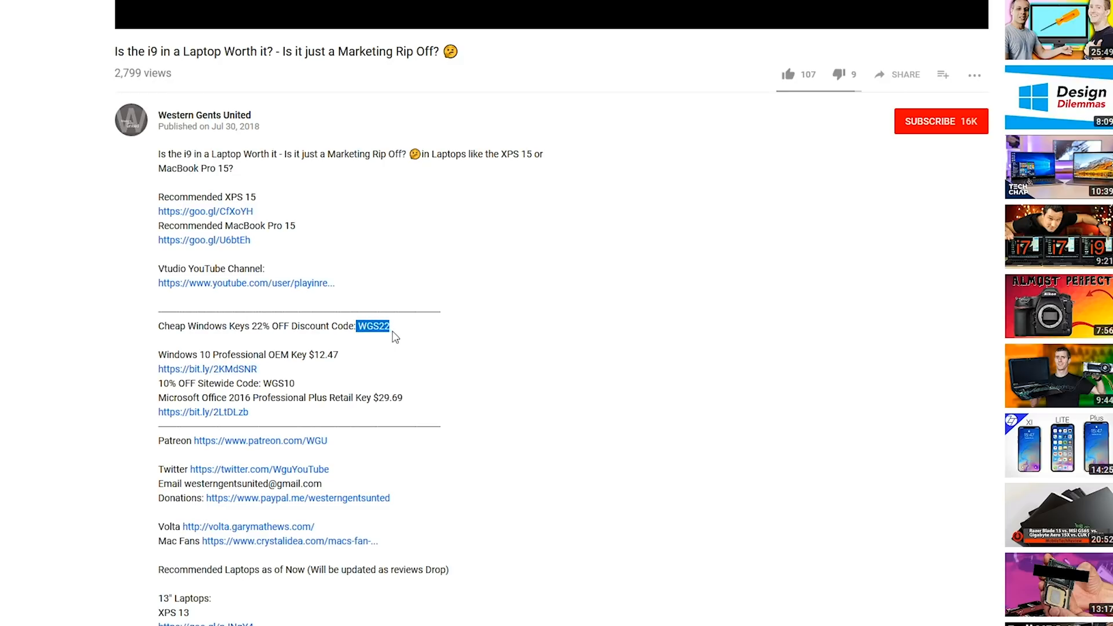
pyautogui.moveTo(252, 373)
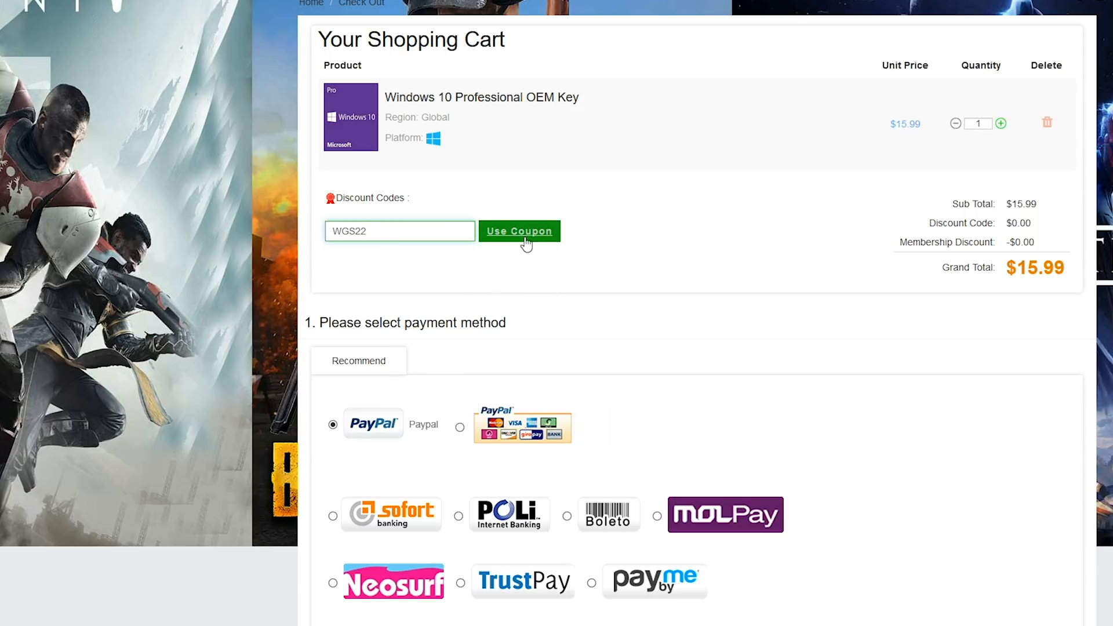
# Apply coupon WGS22 to the Windows 10 Professional OEM Key cart, dropping the grand total to $12.47.
pyautogui.click(519, 231)
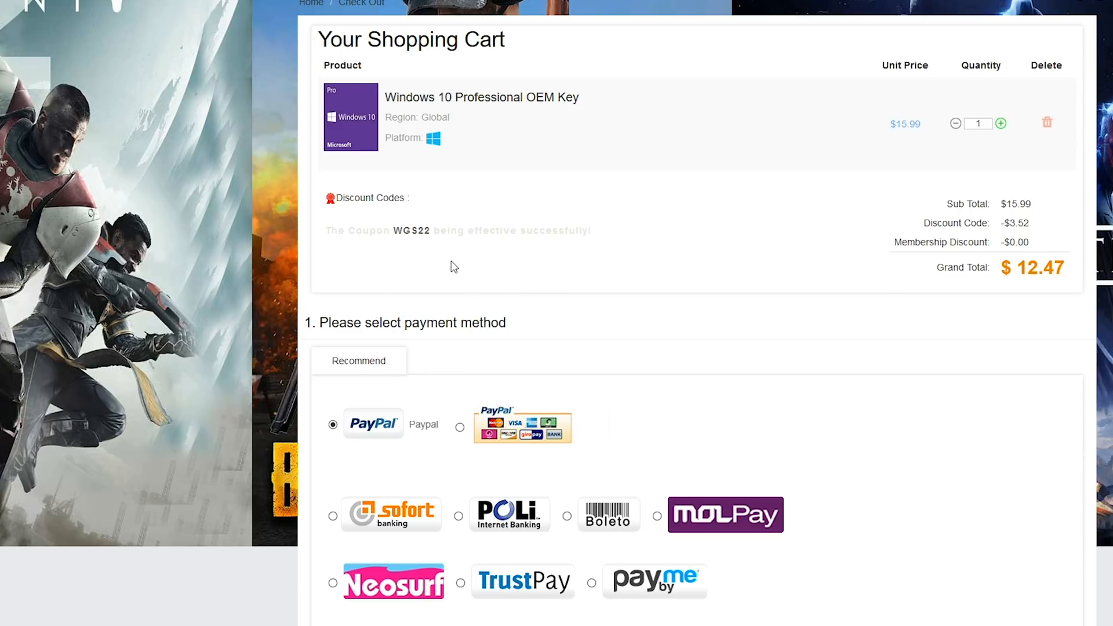
pyautogui.scroll(-3)
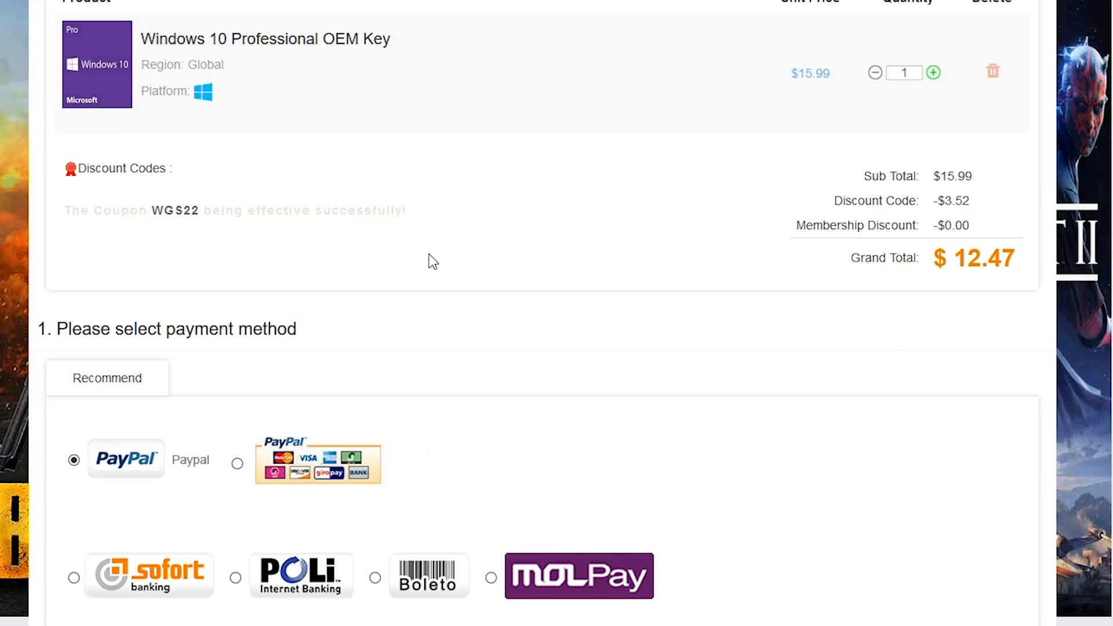